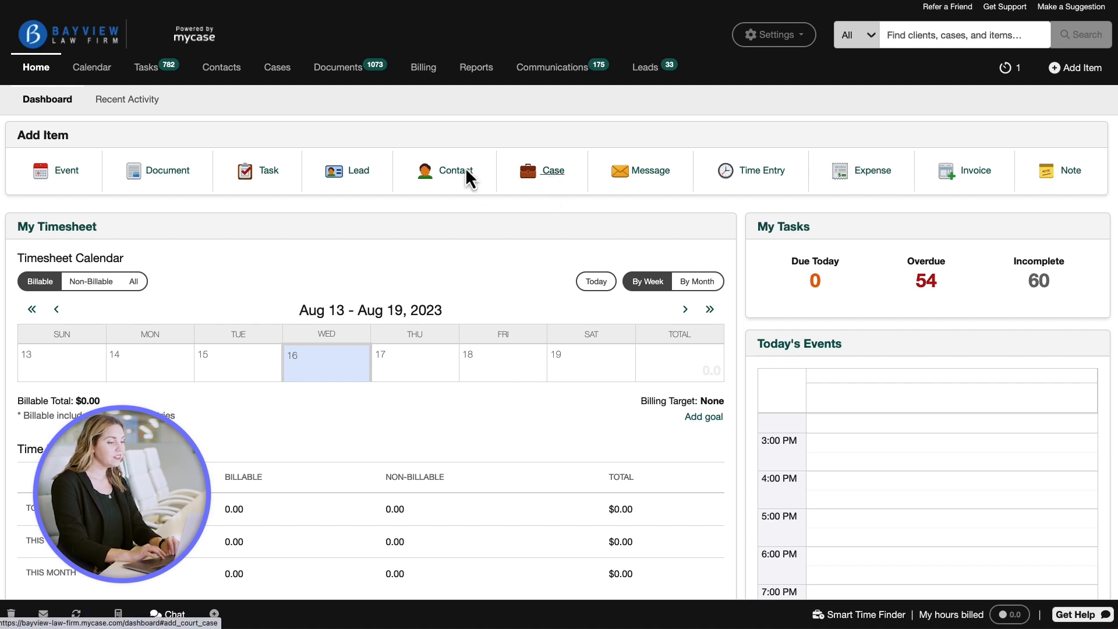
{"action": "left_click", "coordinate": [551, 170]}
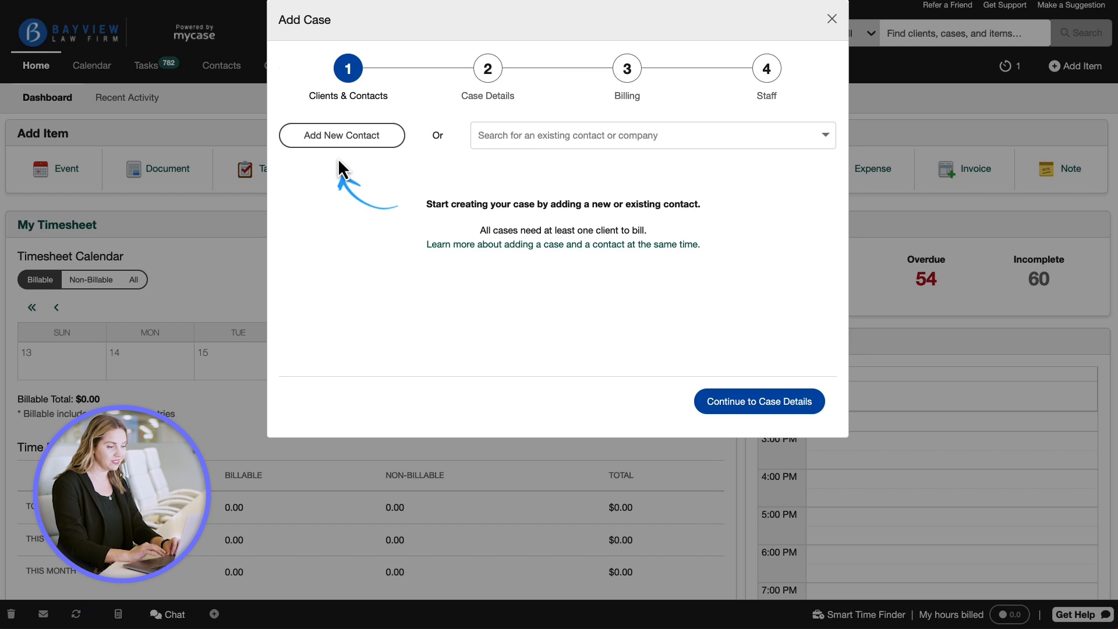
{"action": "mouse_move", "coordinate": [440, 168]}
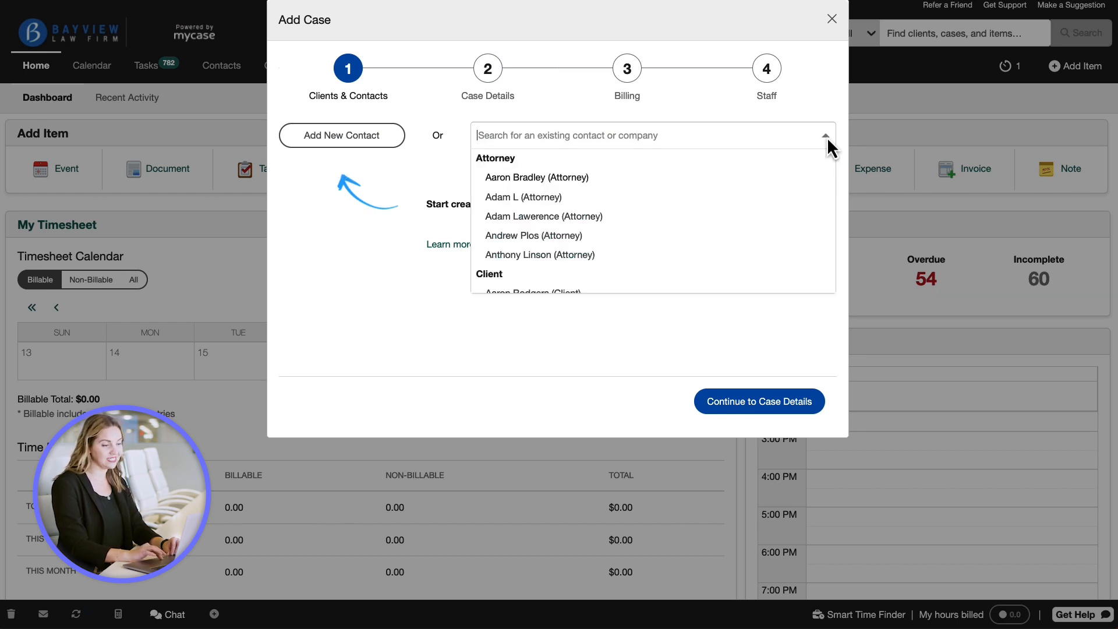
{"action": "type", "text": "Atkinson"}
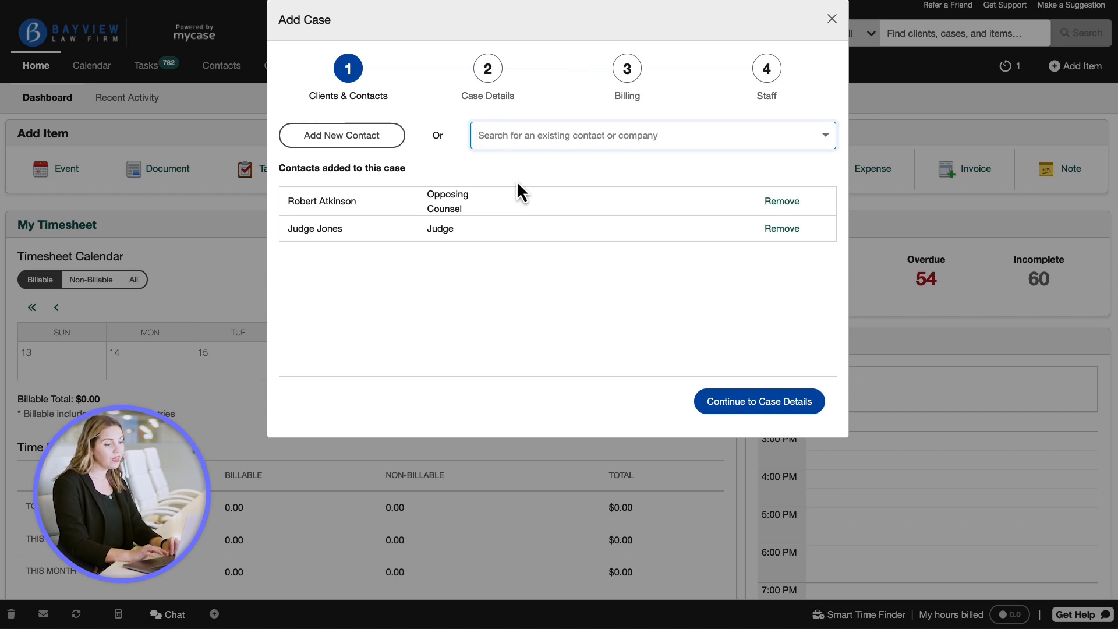
{"action": "mouse_move", "coordinate": [355, 159]}
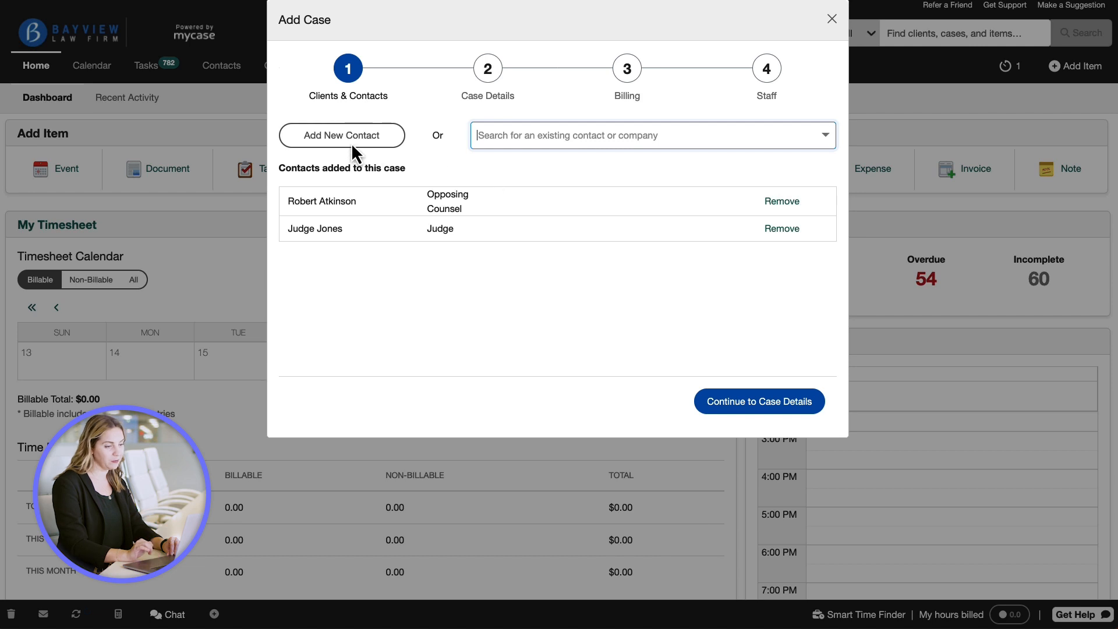
{"action": "left_click", "coordinate": [342, 135]}
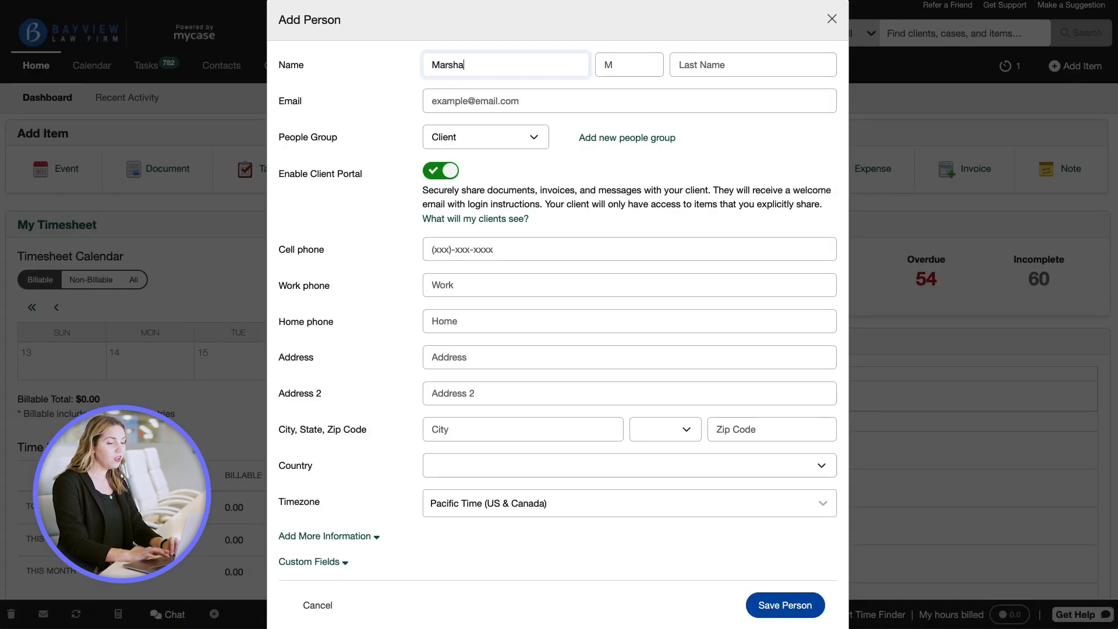
{"action": "type", "text": "Sachs"}
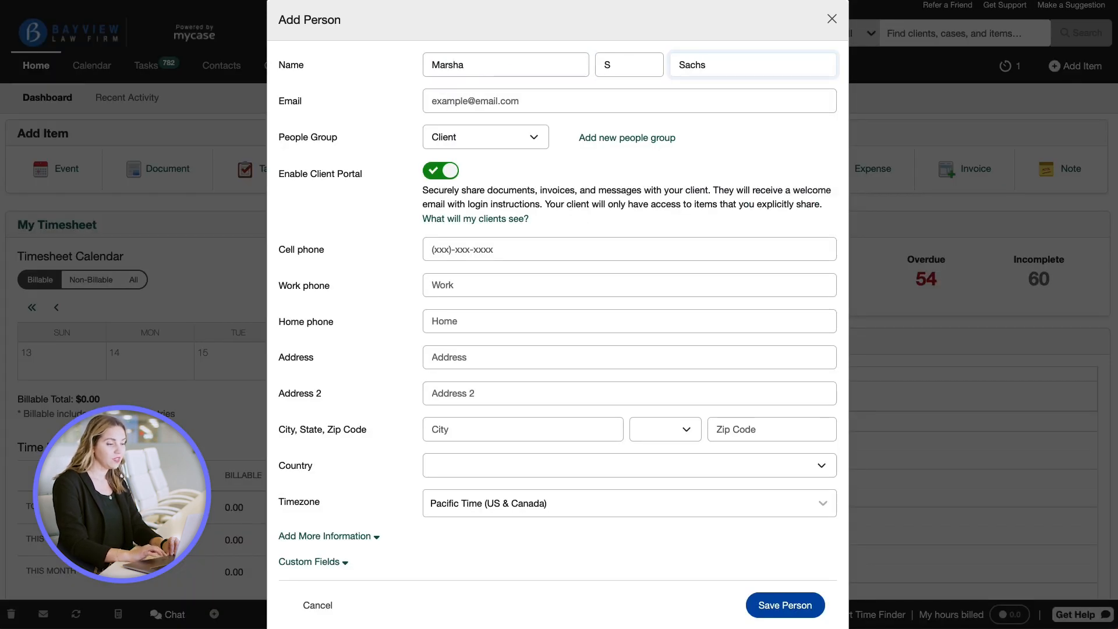
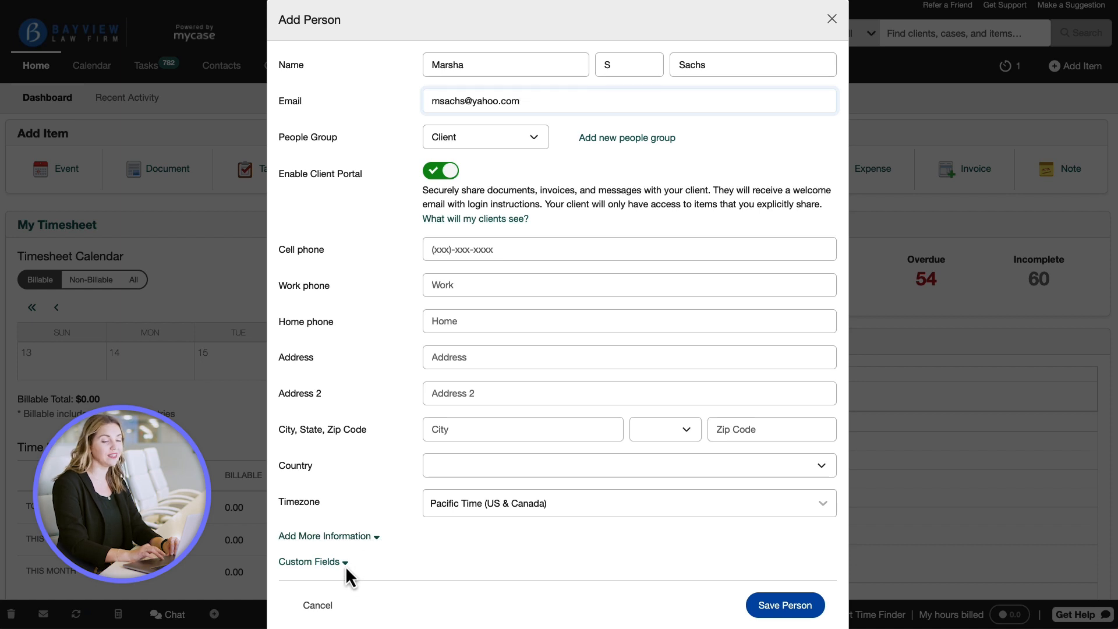
{"action": "mouse_move", "coordinate": [309, 562]}
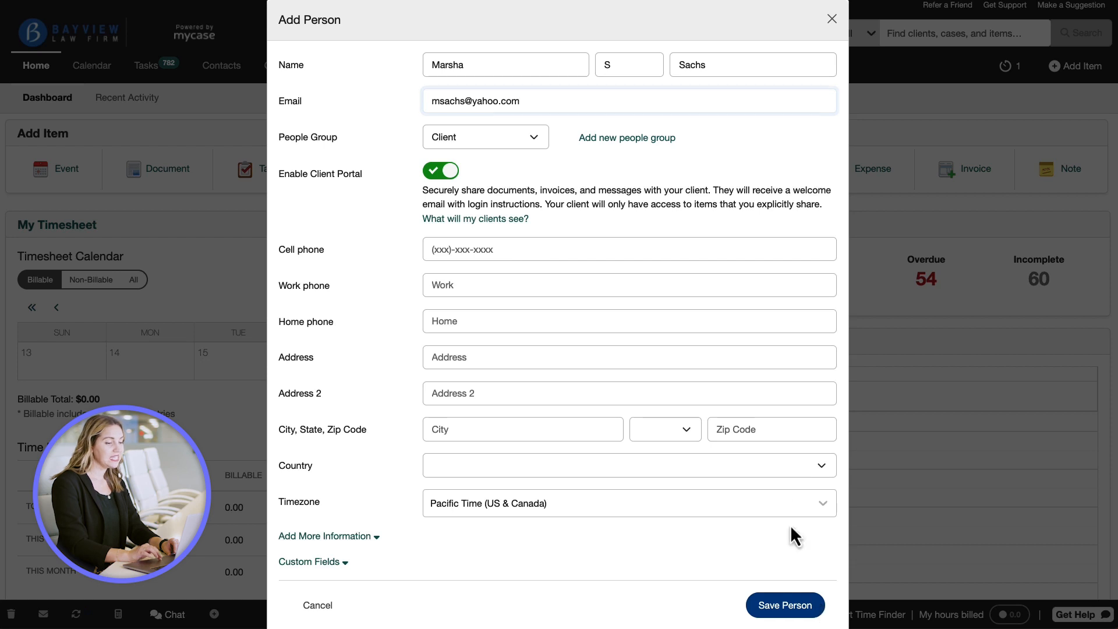
{"action": "left_click", "coordinate": [785, 604]}
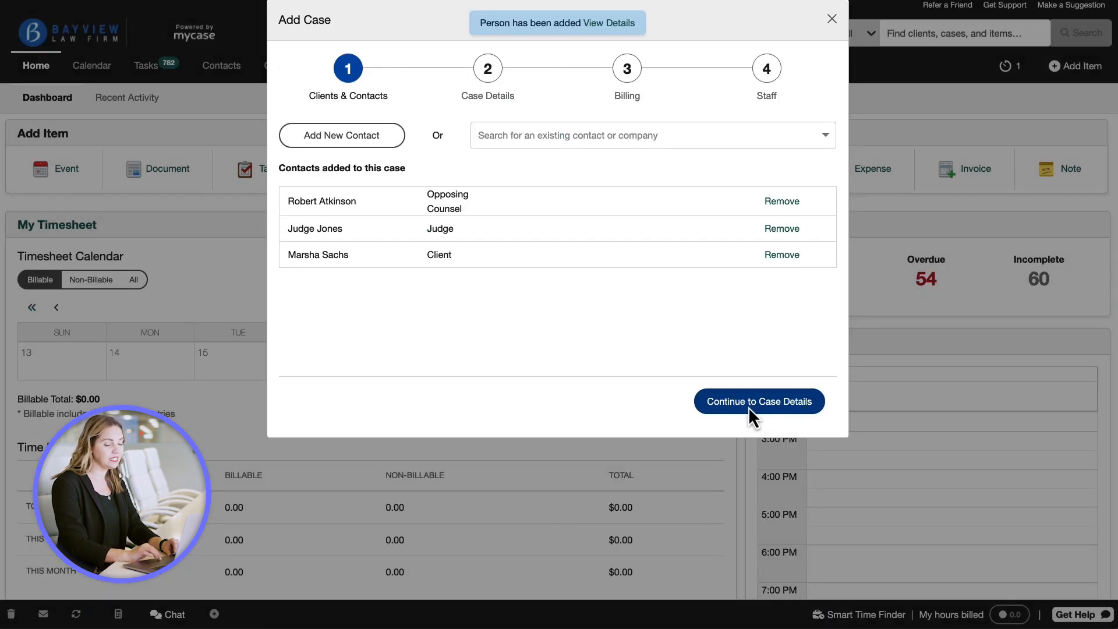
{"action": "left_click", "coordinate": [759, 401]}
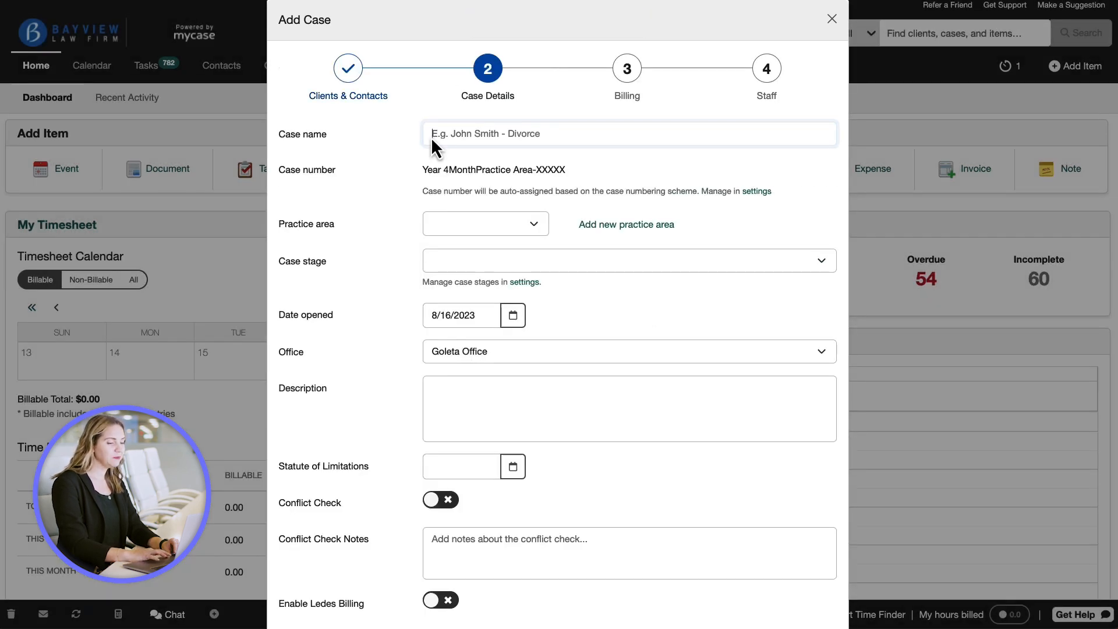
{"action": "type", "text": "Sachs Estate"}
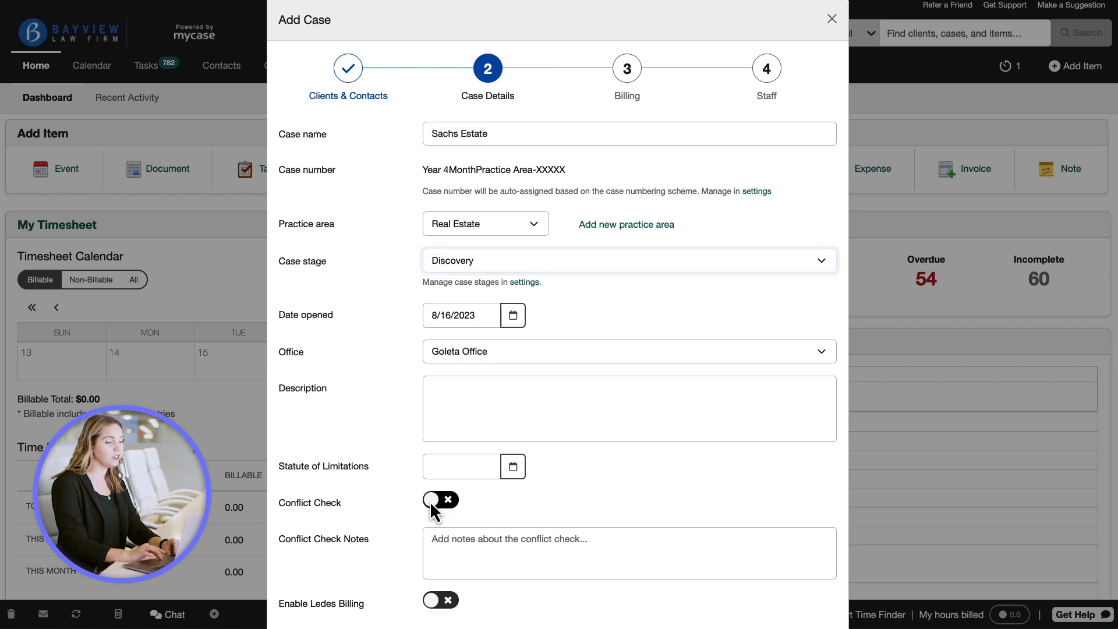
{"action": "left_click", "coordinate": [440, 499]}
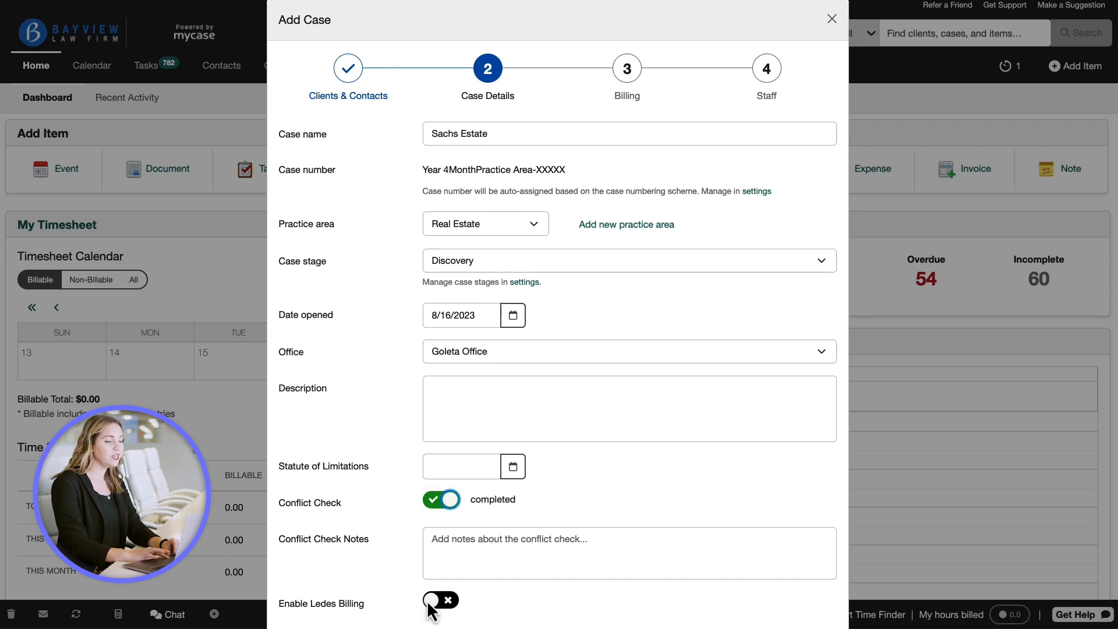
{"action": "left_click", "coordinate": [440, 600]}
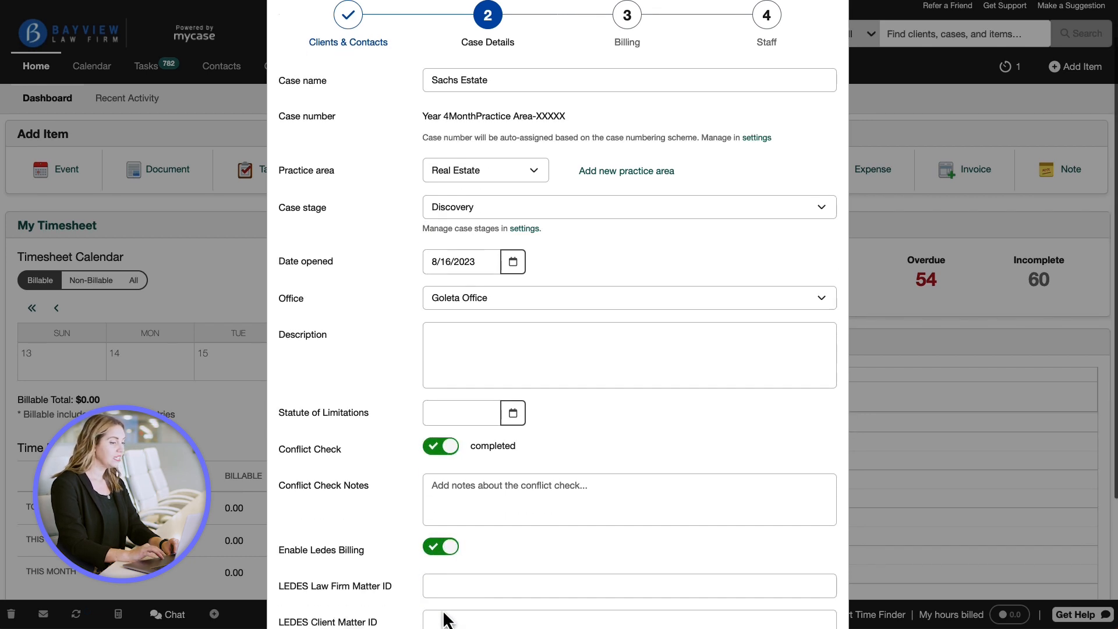
{"action": "scroll", "scroll_direction": "down", "scroll_amount": 3}
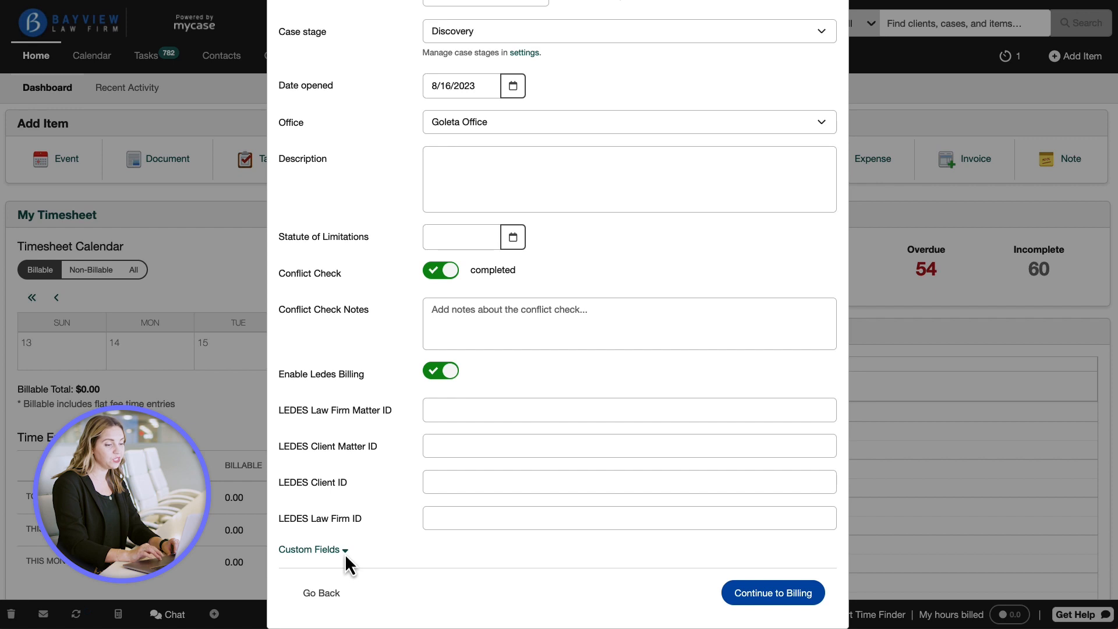
{"action": "left_click", "coordinate": [309, 549]}
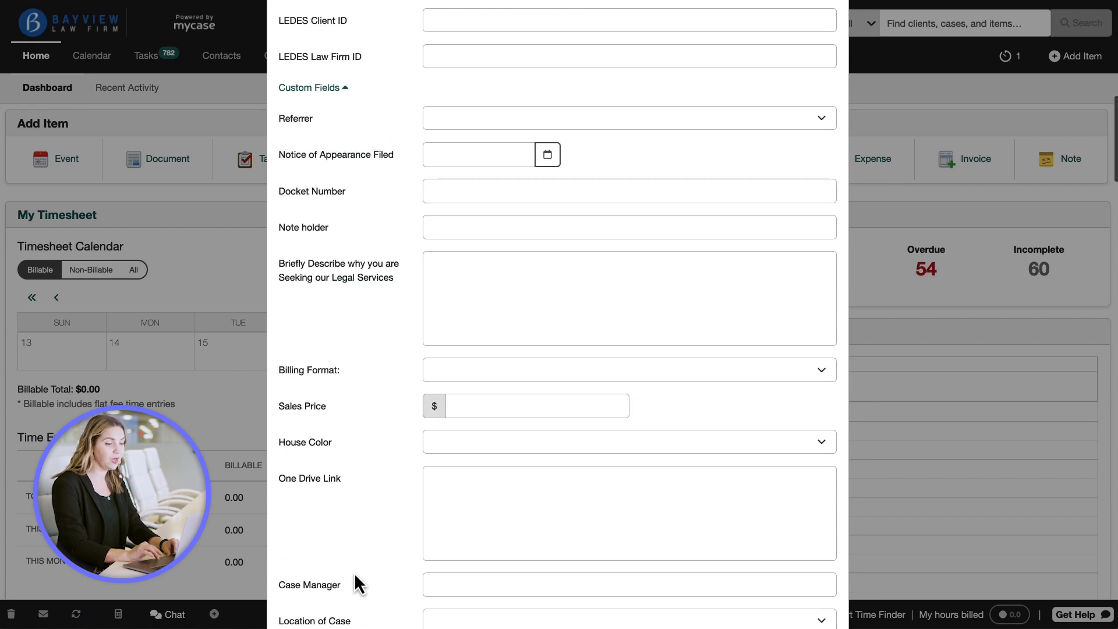
{"action": "scroll", "scroll_direction": "down", "scroll_amount": 3}
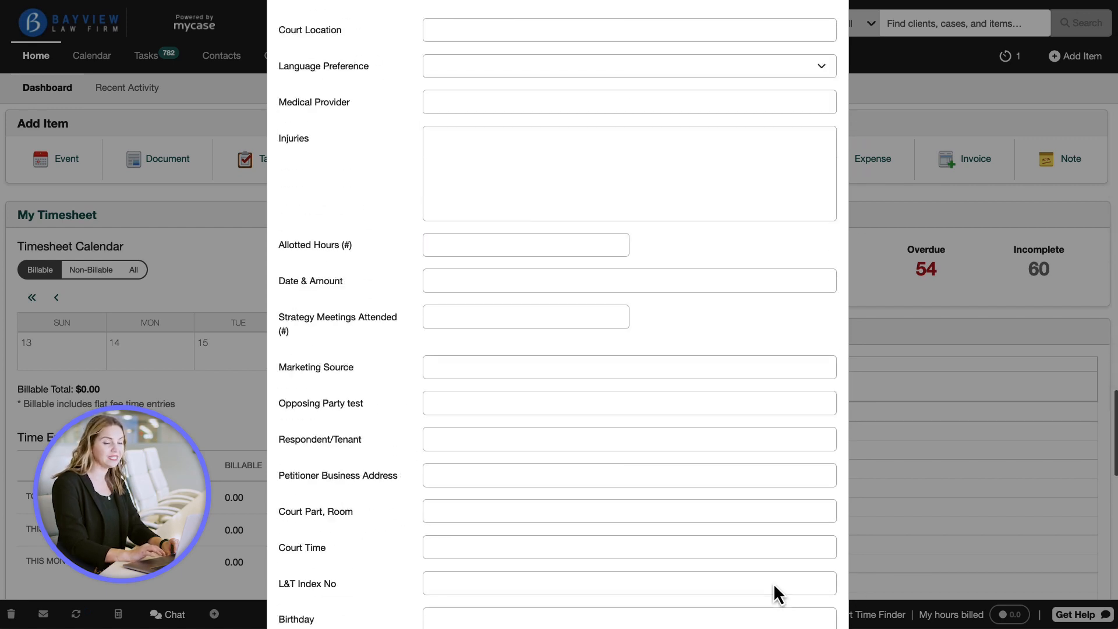
{"action": "scroll", "scroll_direction": "down", "scroll_amount": 3}
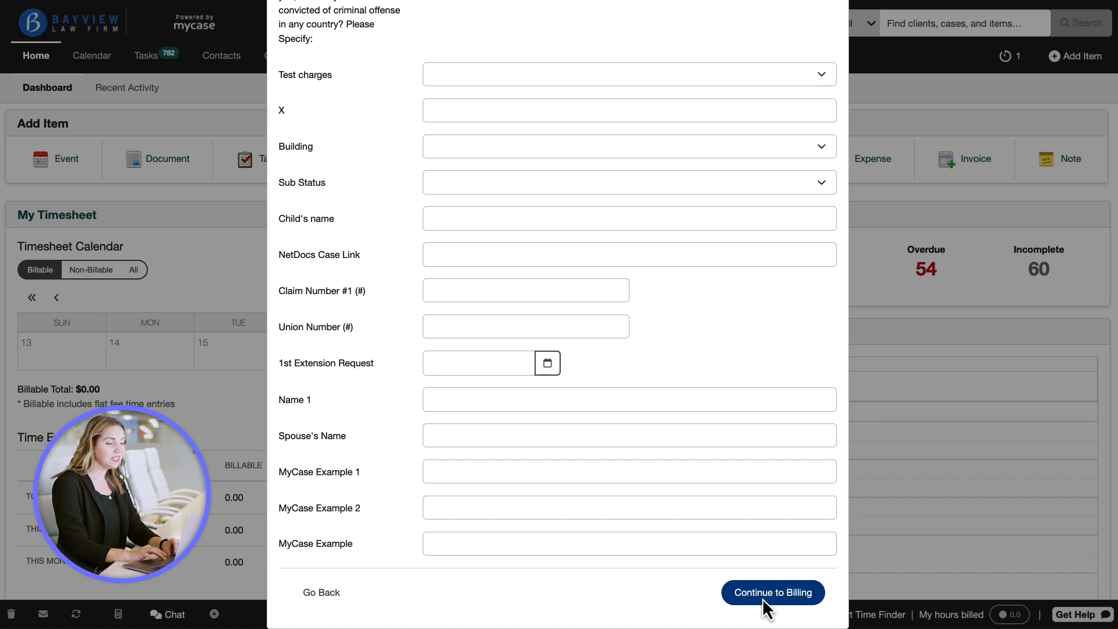
{"action": "left_click", "coordinate": [772, 592]}
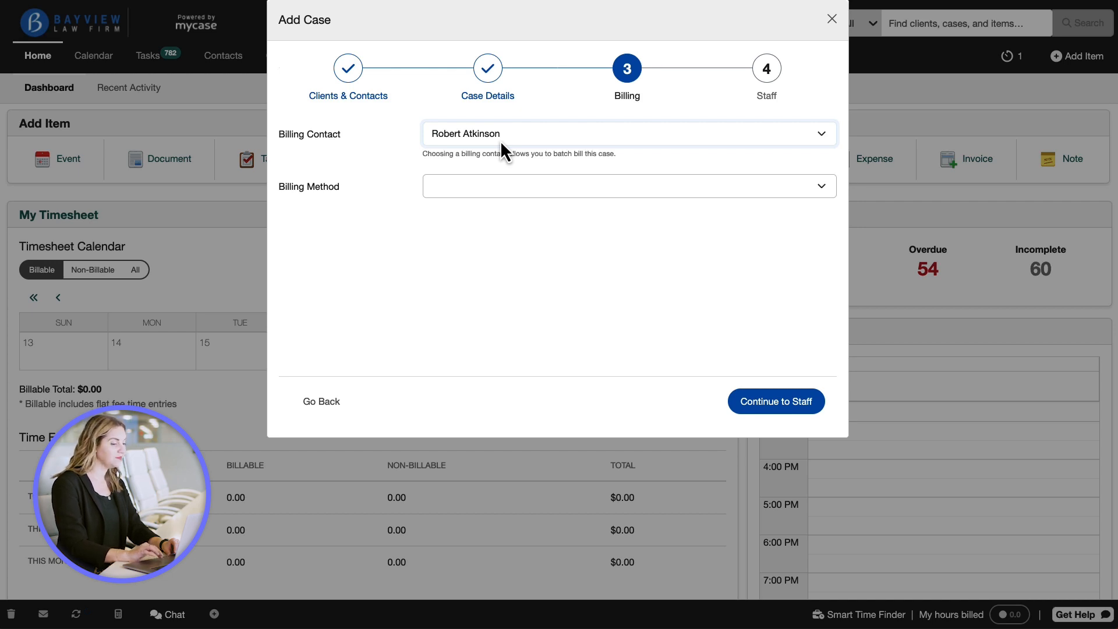
Step: Bill the case as Mix of Flat Fee and Hourly with a $200.00 flat fee
{"action": "left_click", "coordinate": [627, 186]}
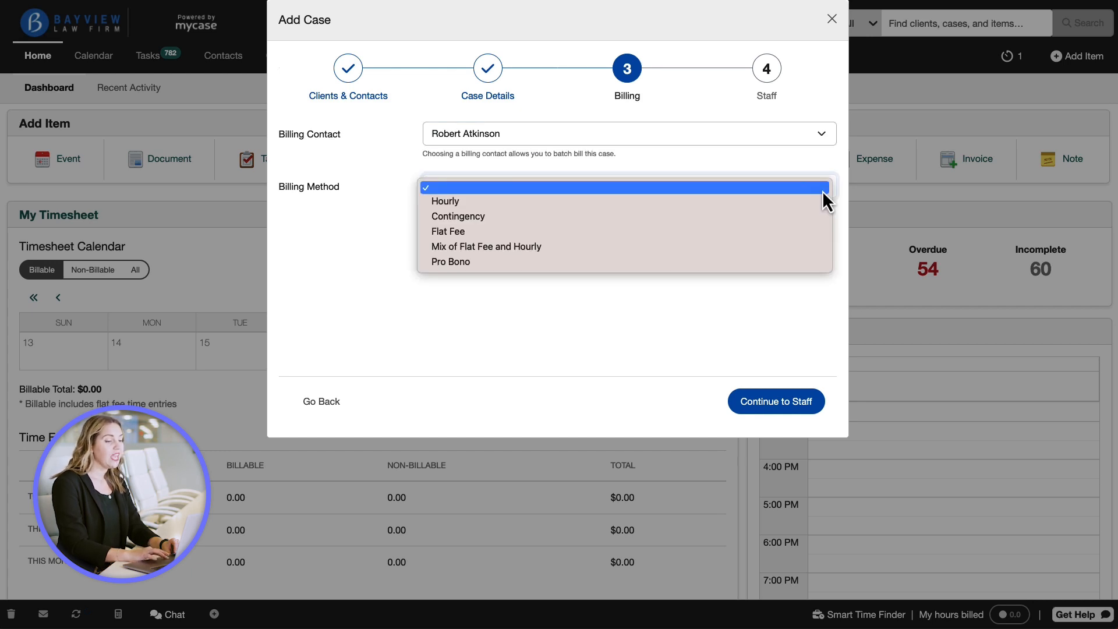
{"action": "mouse_move", "coordinate": [594, 252]}
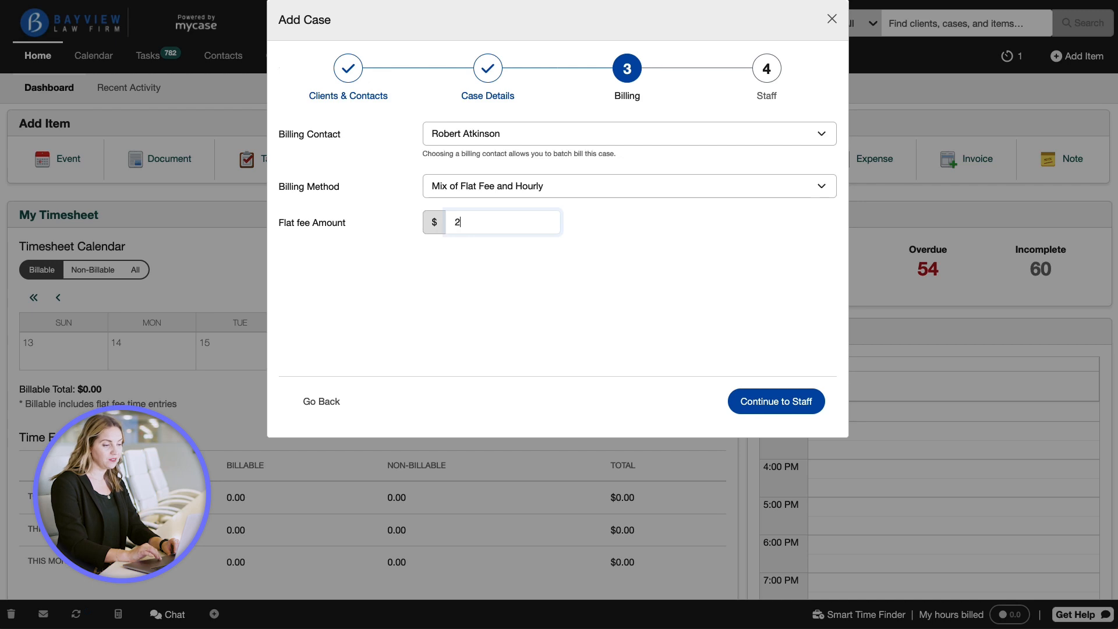
{"action": "type", "text": "00.00"}
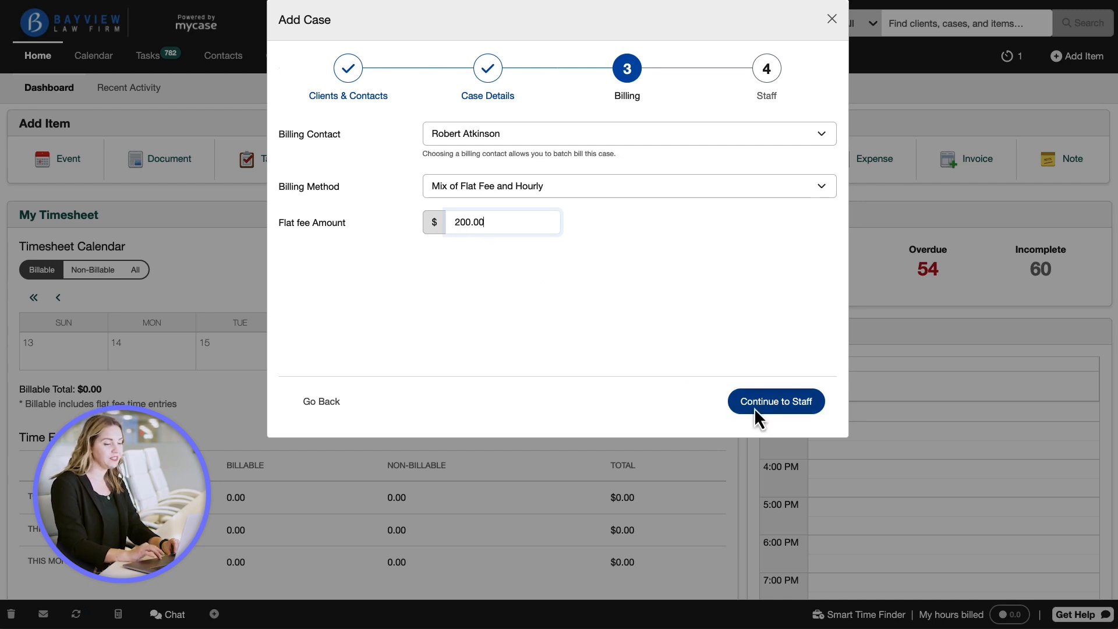
{"action": "left_click", "coordinate": [776, 401]}
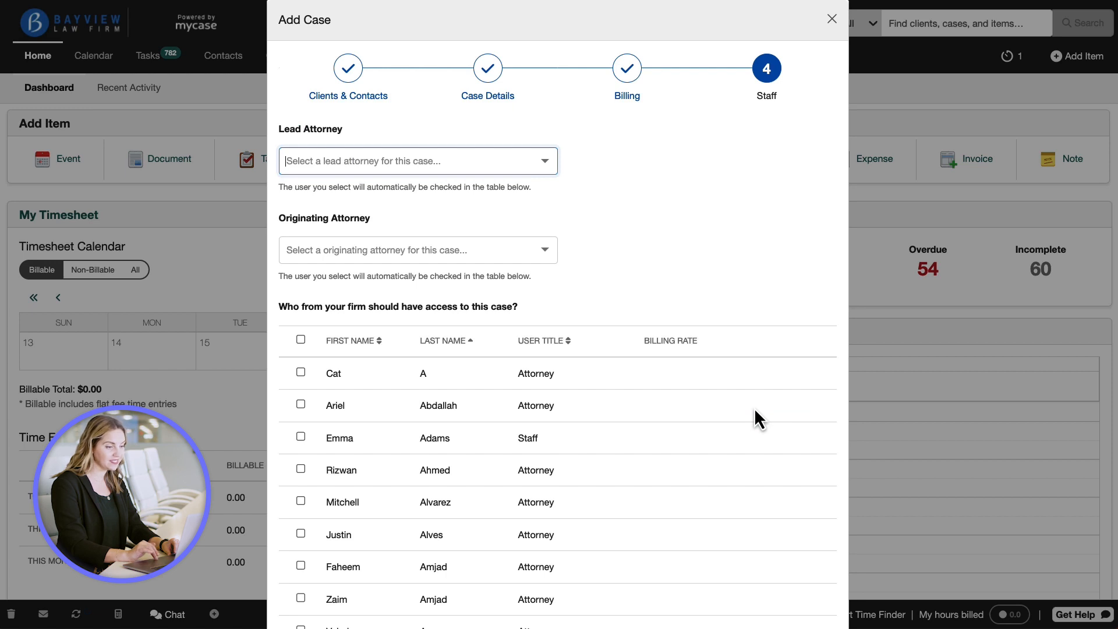
{"action": "left_click", "coordinate": [418, 161]}
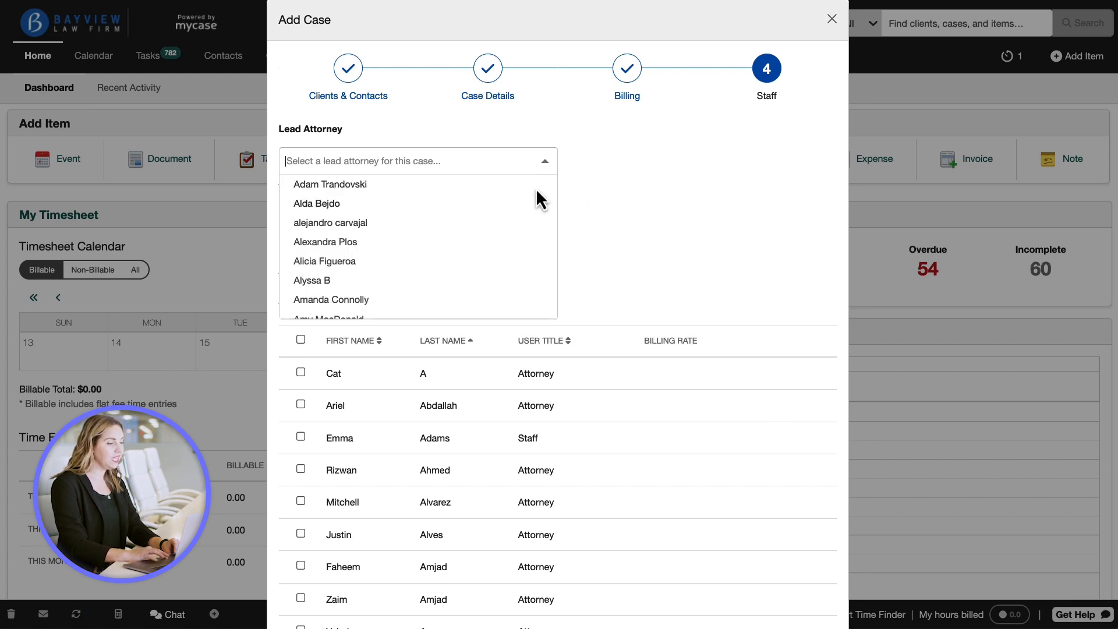
{"action": "left_click", "coordinate": [324, 242]}
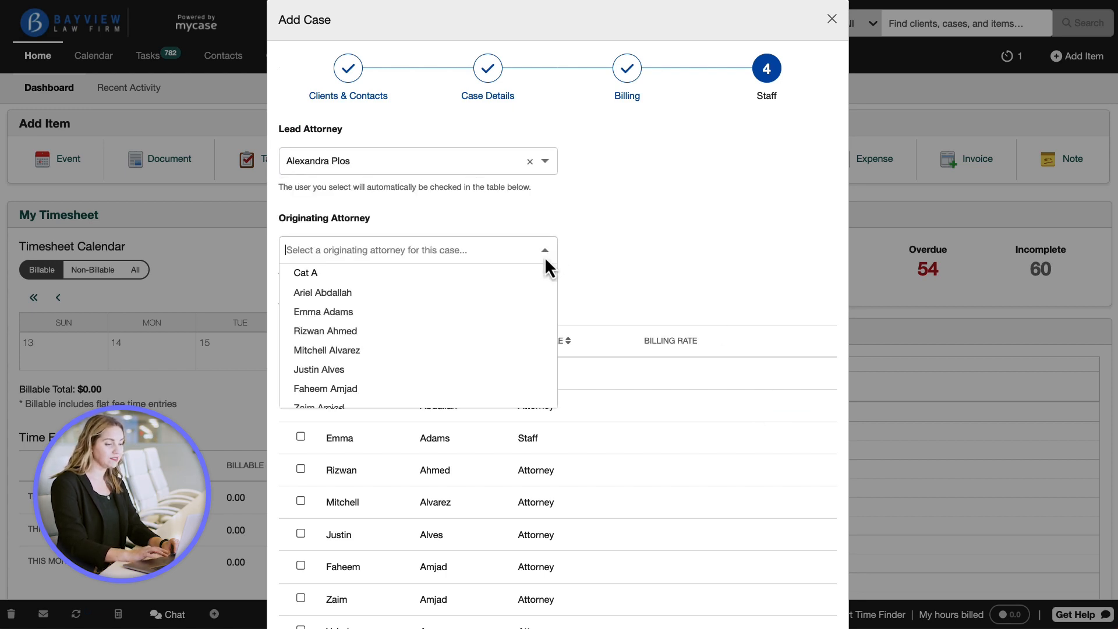
{"action": "left_click", "coordinate": [324, 389]}
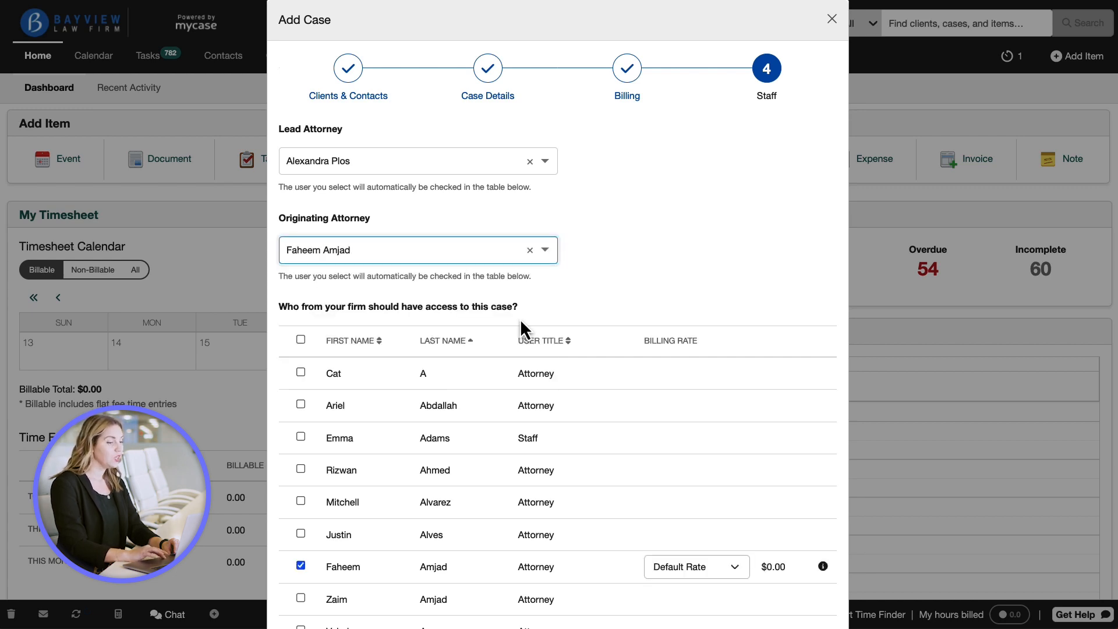
{"action": "left_click", "coordinate": [300, 437]}
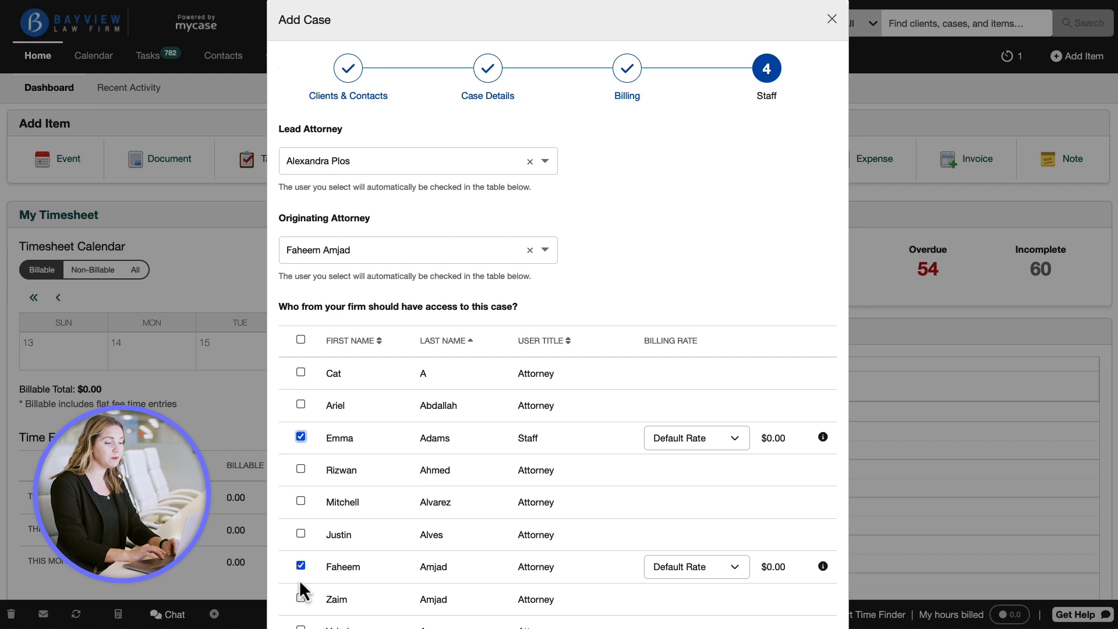
{"action": "left_click", "coordinate": [300, 599]}
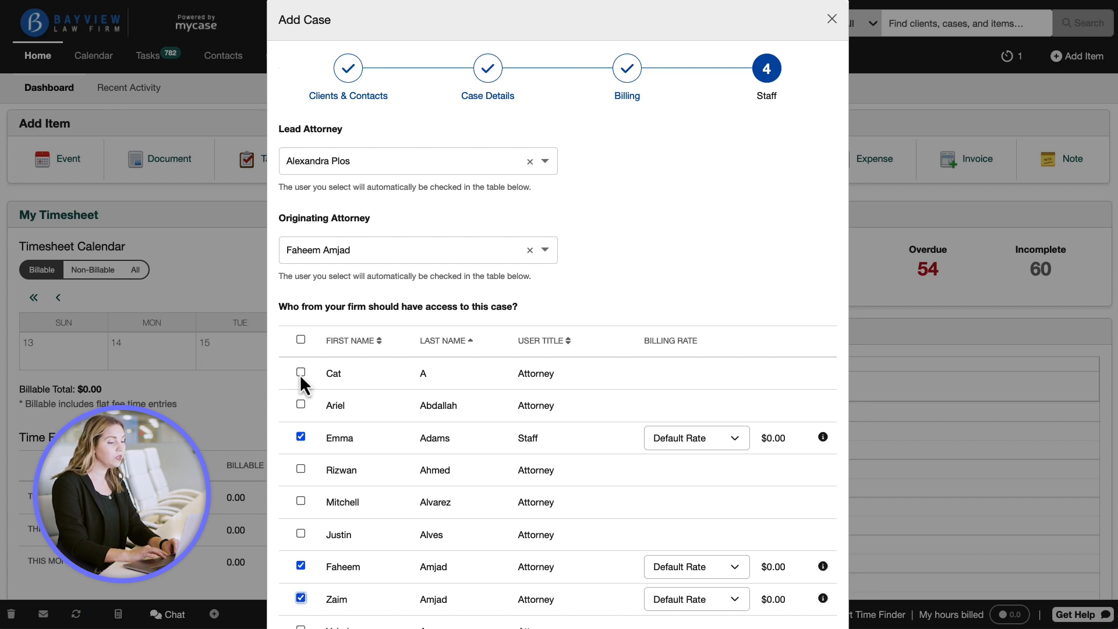
Step: Grant every firm member case access and bill Cat A at a $500.00 case rate
{"action": "left_click", "coordinate": [300, 339]}
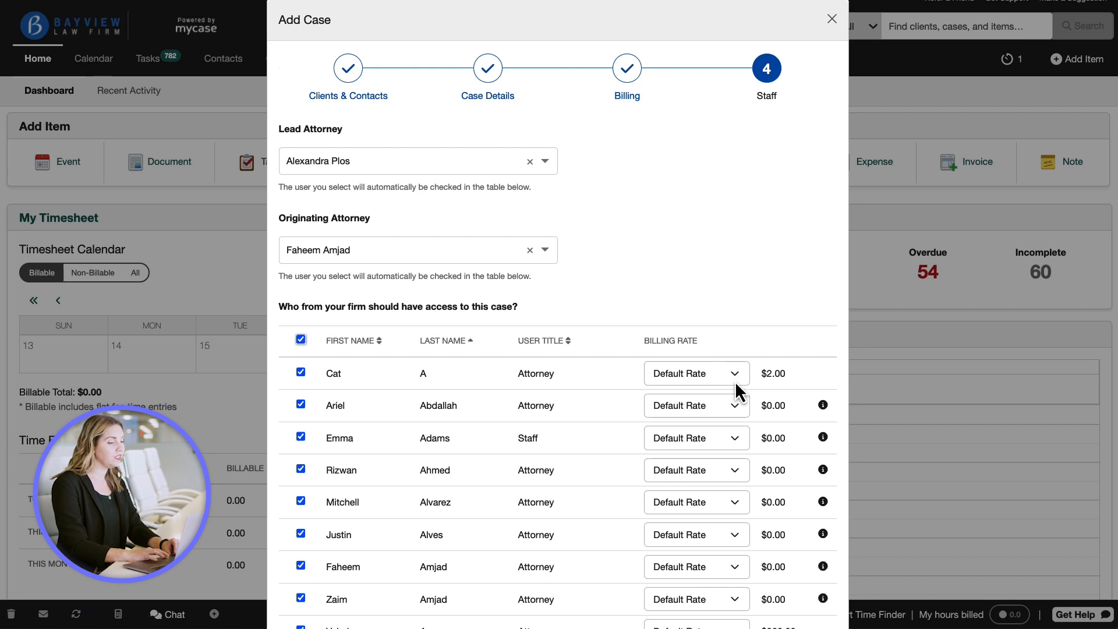
{"action": "left_click", "coordinate": [697, 373]}
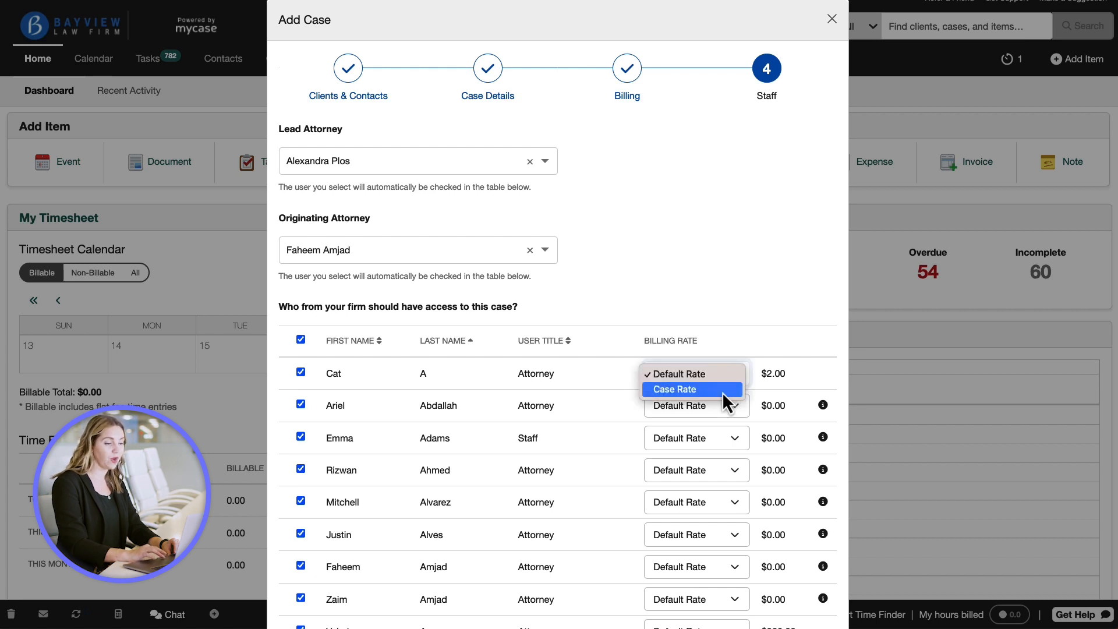
{"action": "left_click", "coordinate": [674, 389]}
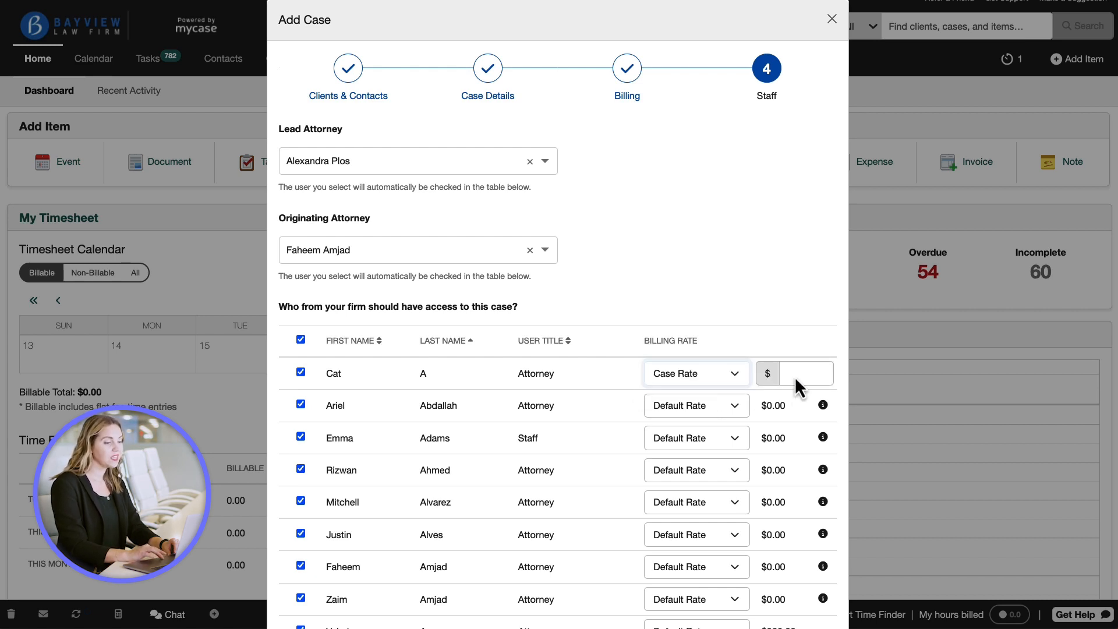
{"action": "type", "text": "500.00"}
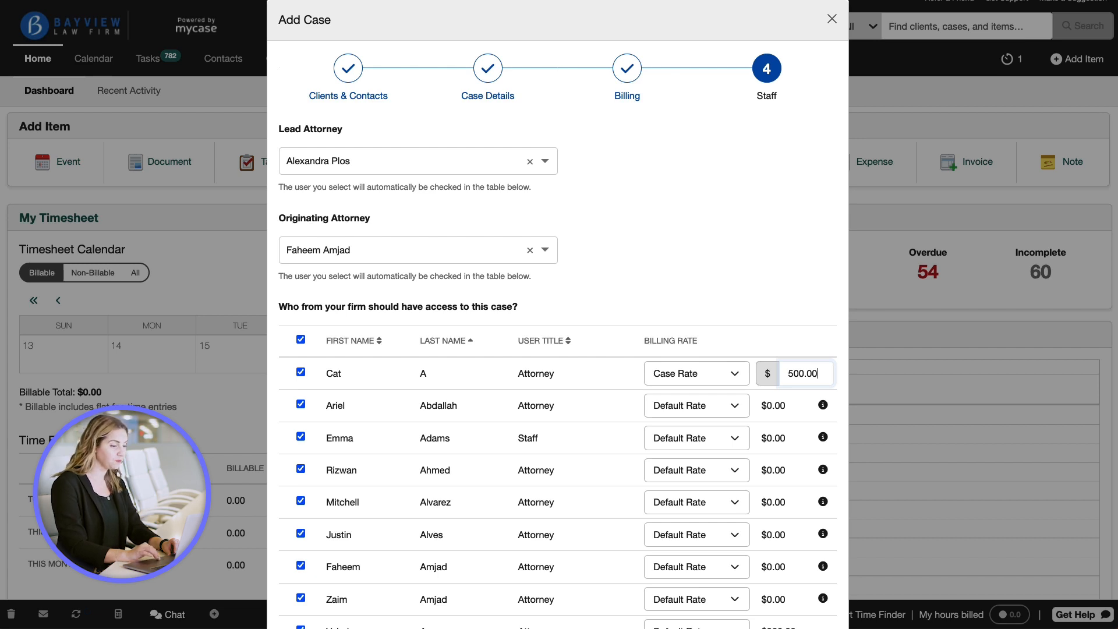
Step: Save & Finish the Sachs Estate case to open its case details page
{"action": "scroll", "scroll_direction": "down", "scroll_amount": 3}
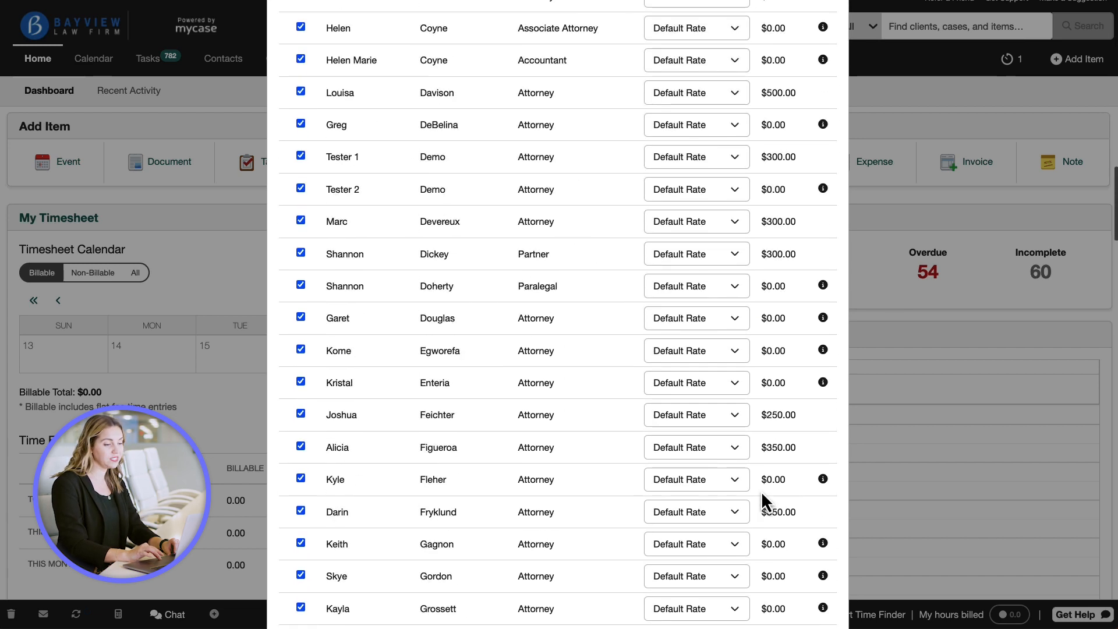
{"action": "scroll", "scroll_direction": "down", "scroll_amount": 3}
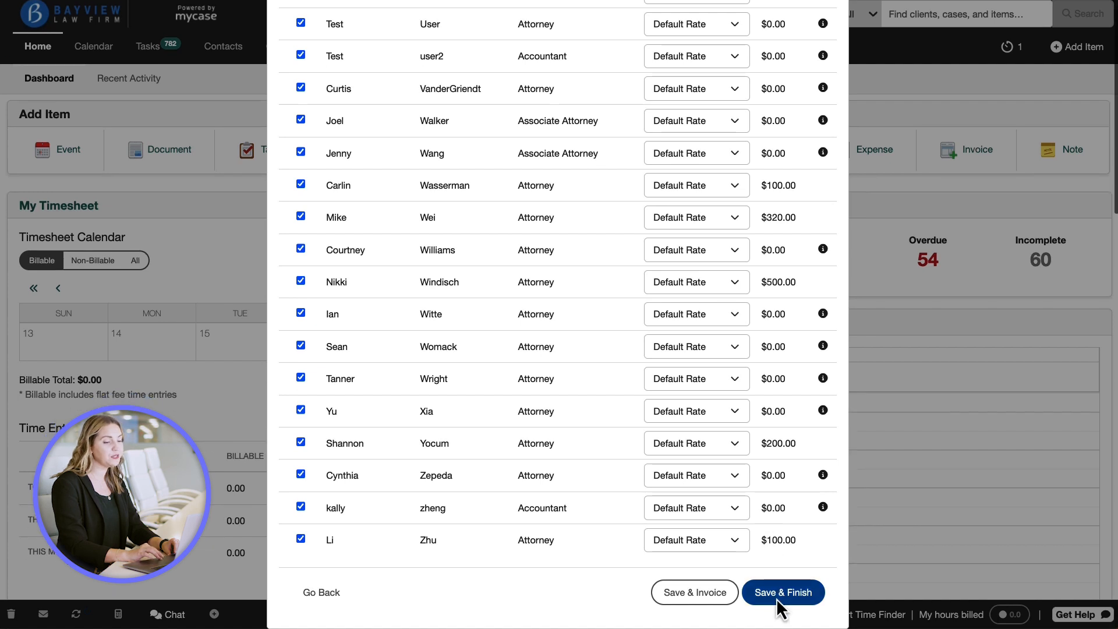
{"action": "left_click", "coordinate": [782, 592]}
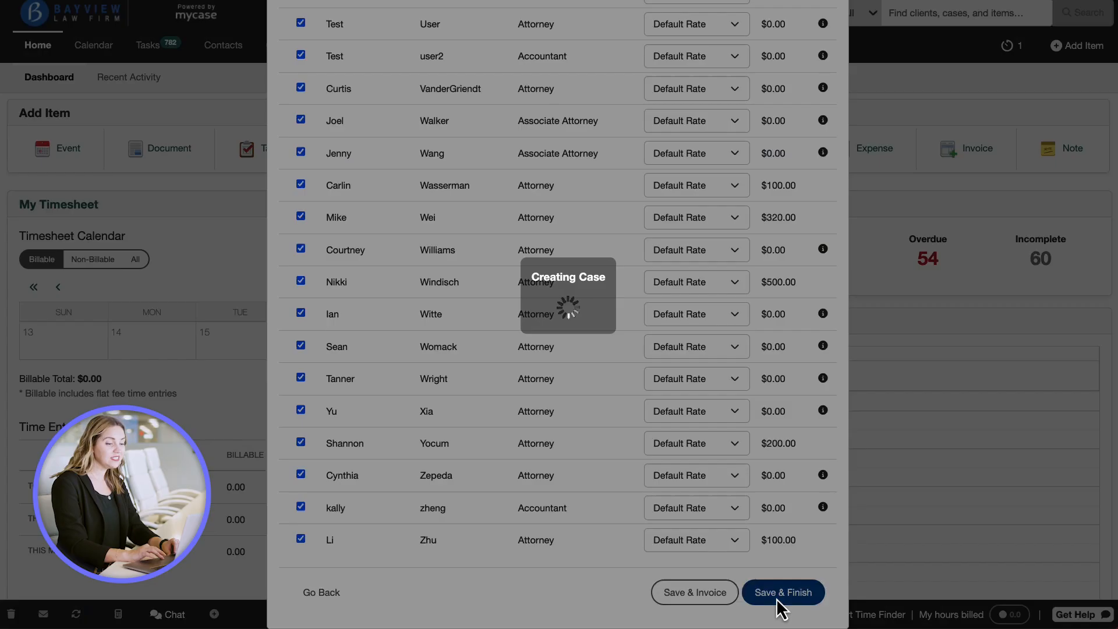
{"action": "mouse_move", "coordinate": [316, 228]}
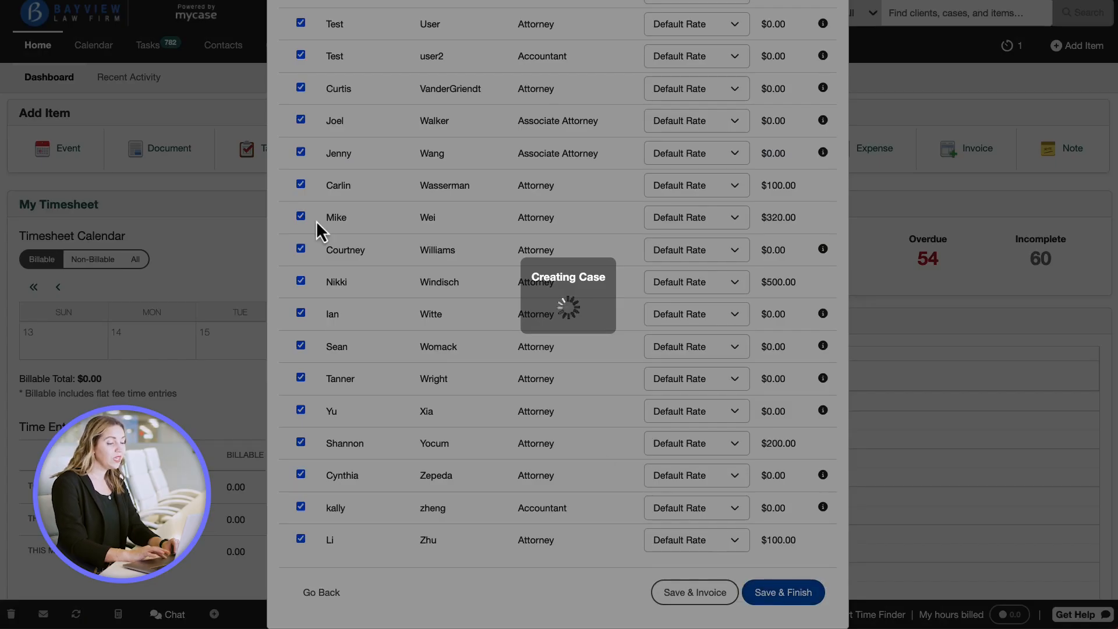
{"action": "left_click", "coordinate": [783, 592]}
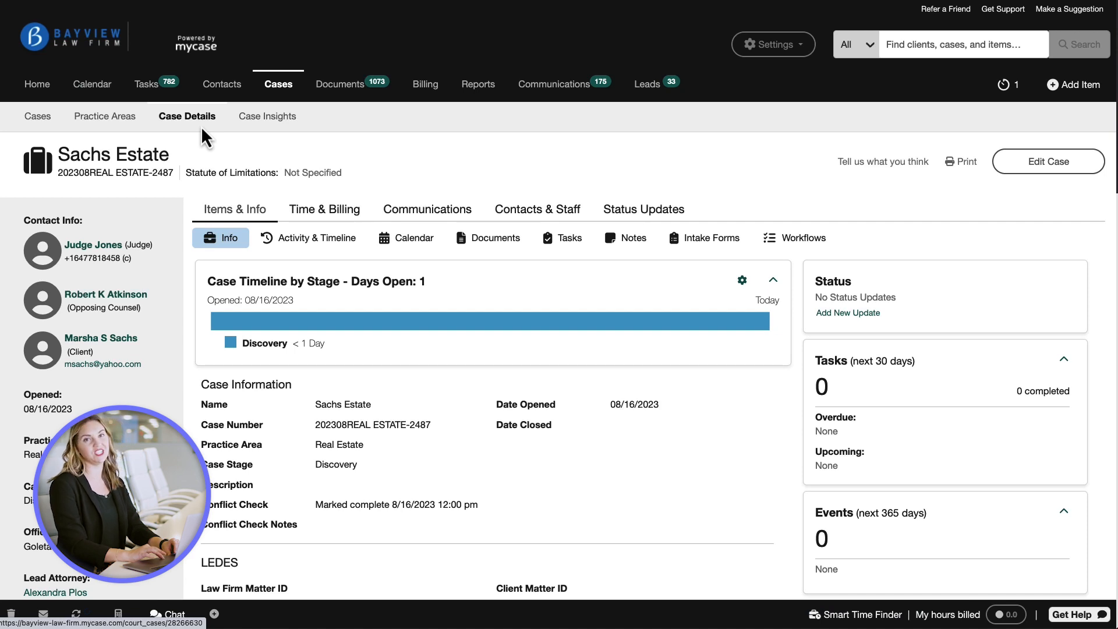